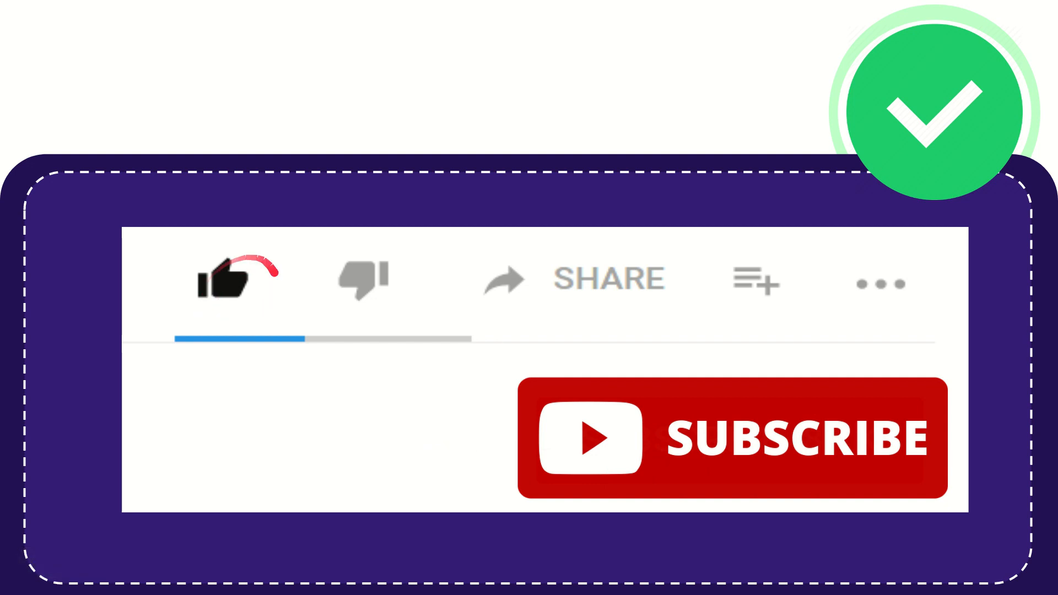
pyautogui.click(364, 279)
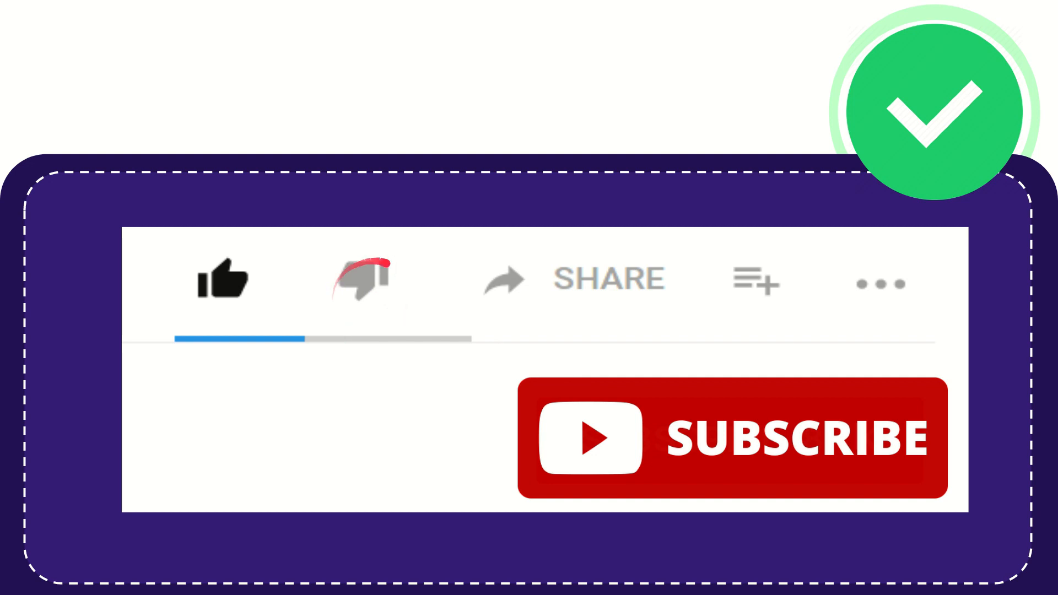
pyautogui.click(364, 276)
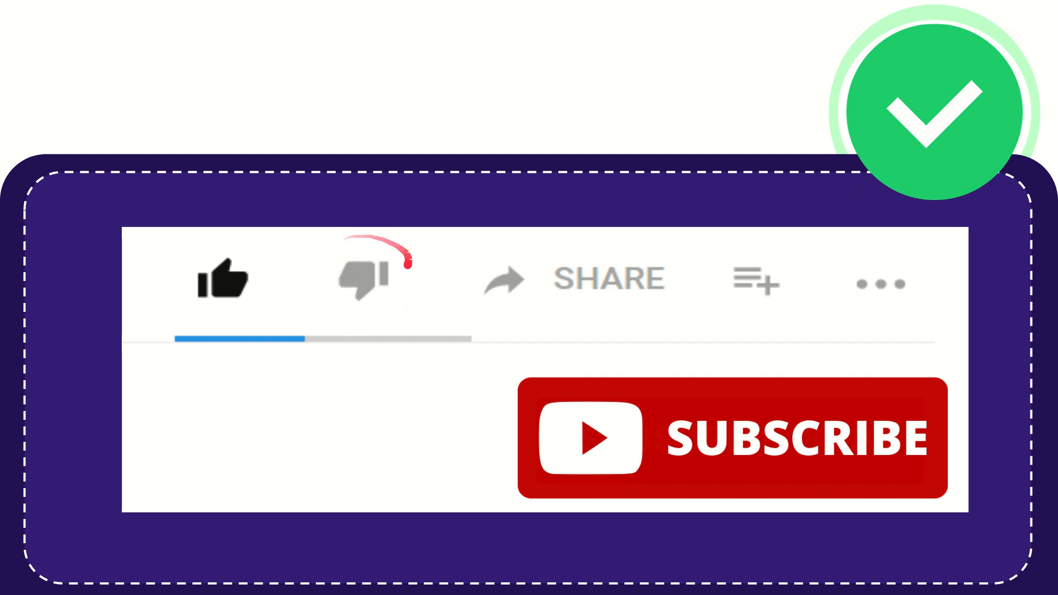
pyautogui.click(364, 280)
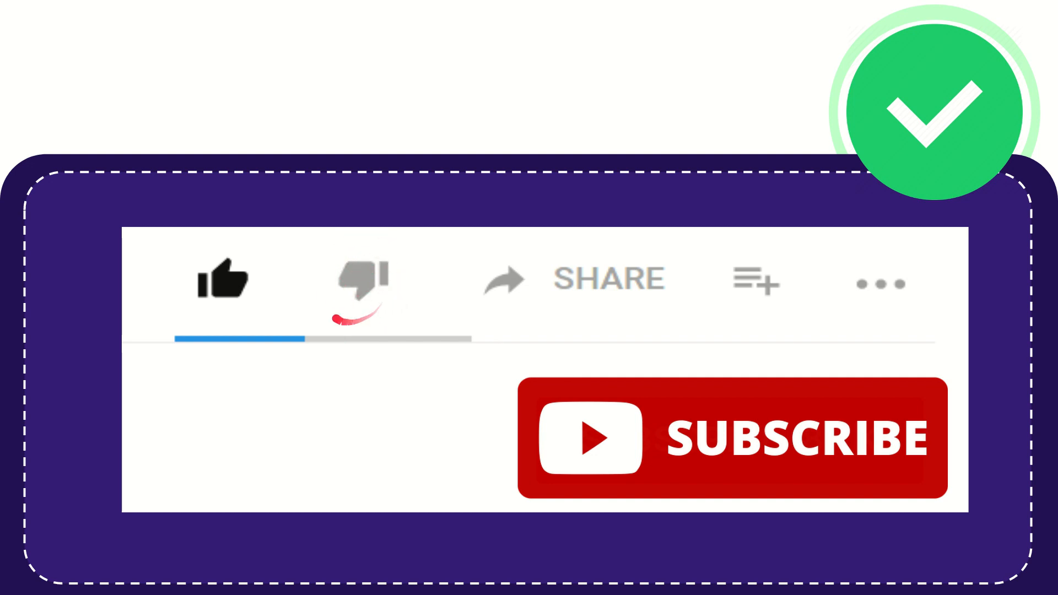